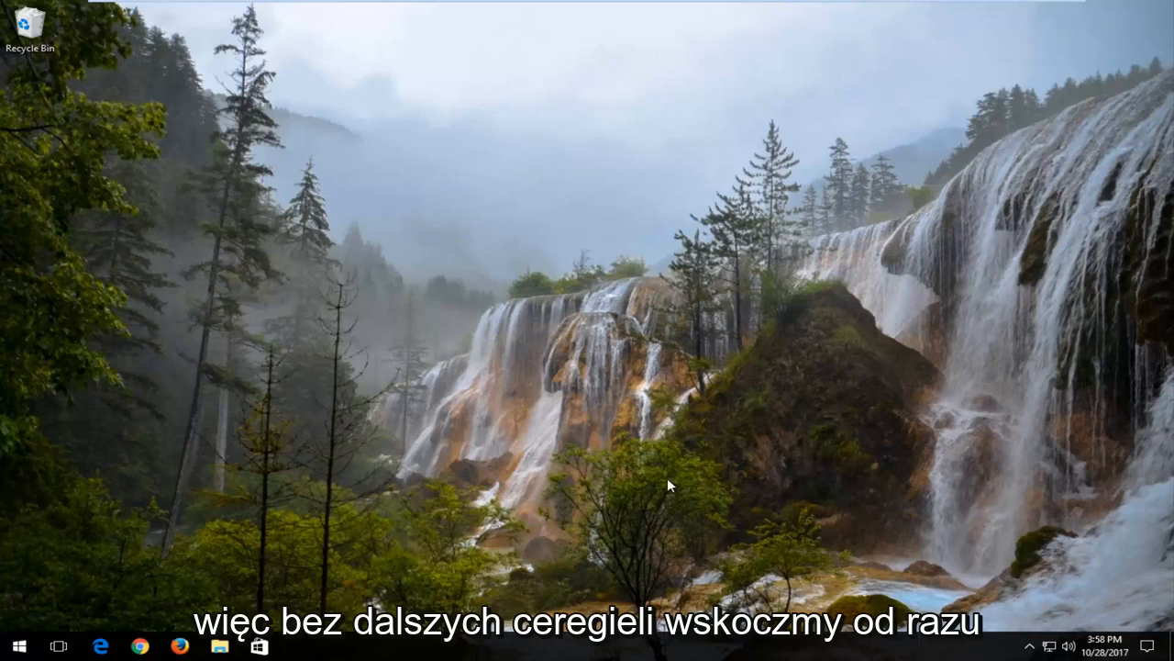
{"action": "mouse_move", "coordinate": [440, 440]}
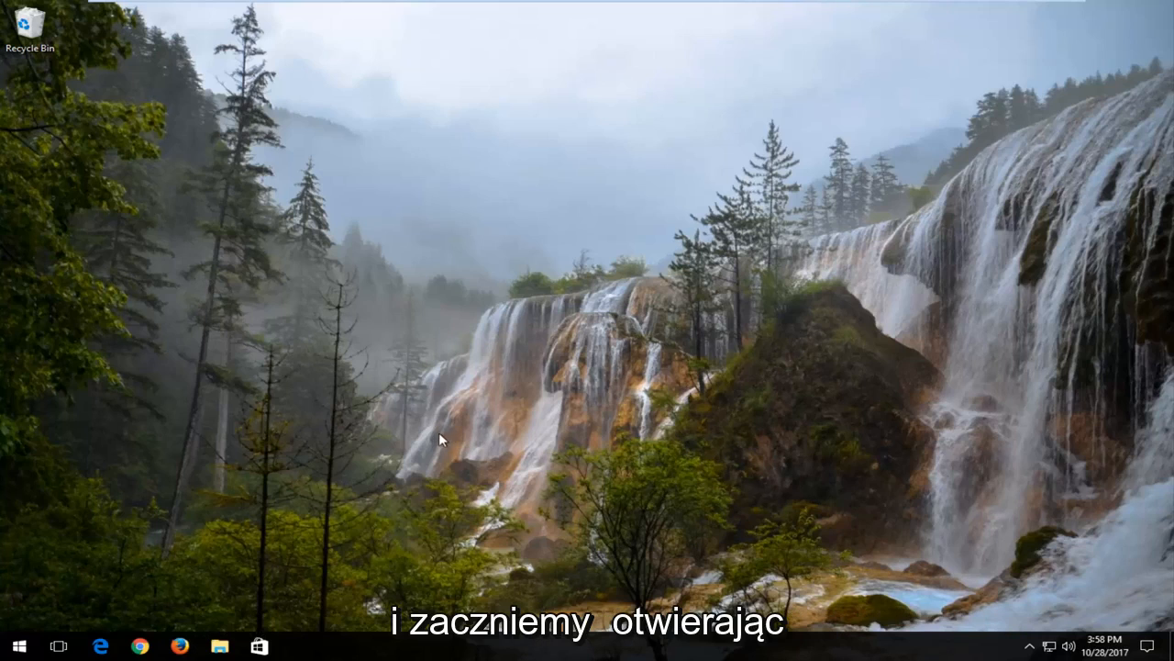
Search 'set' from the Start menu and launch the Settings app
{"action": "left_click", "coordinate": [16, 646]}
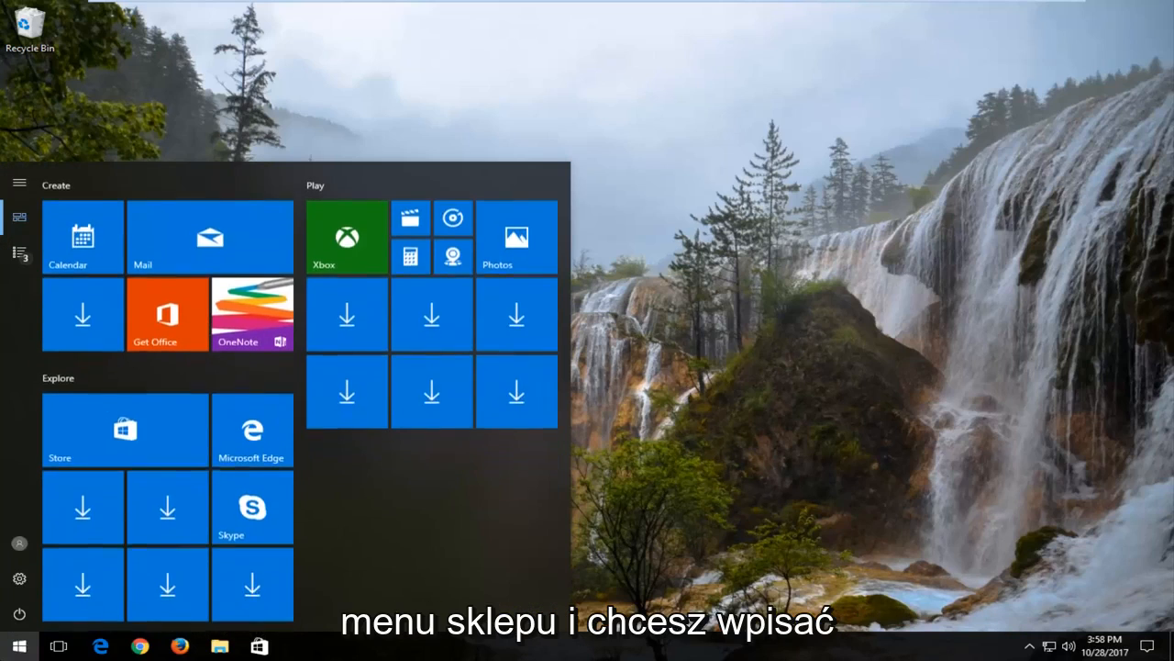
{"action": "type", "text": "settings"}
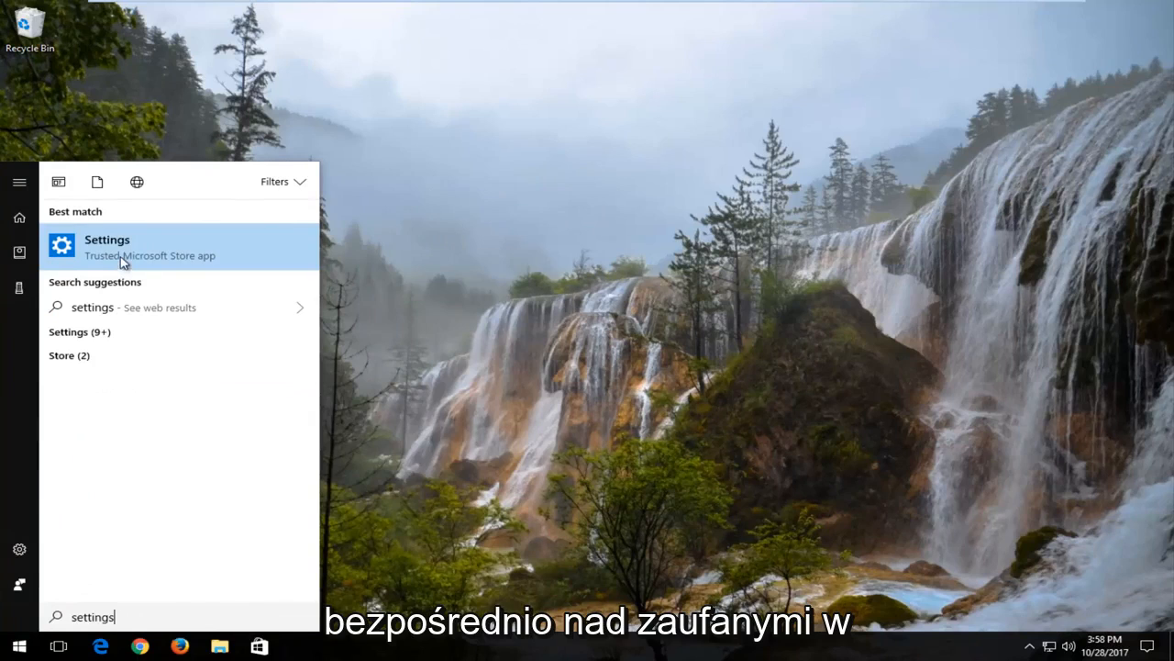
{"action": "left_click", "coordinate": [106, 238]}
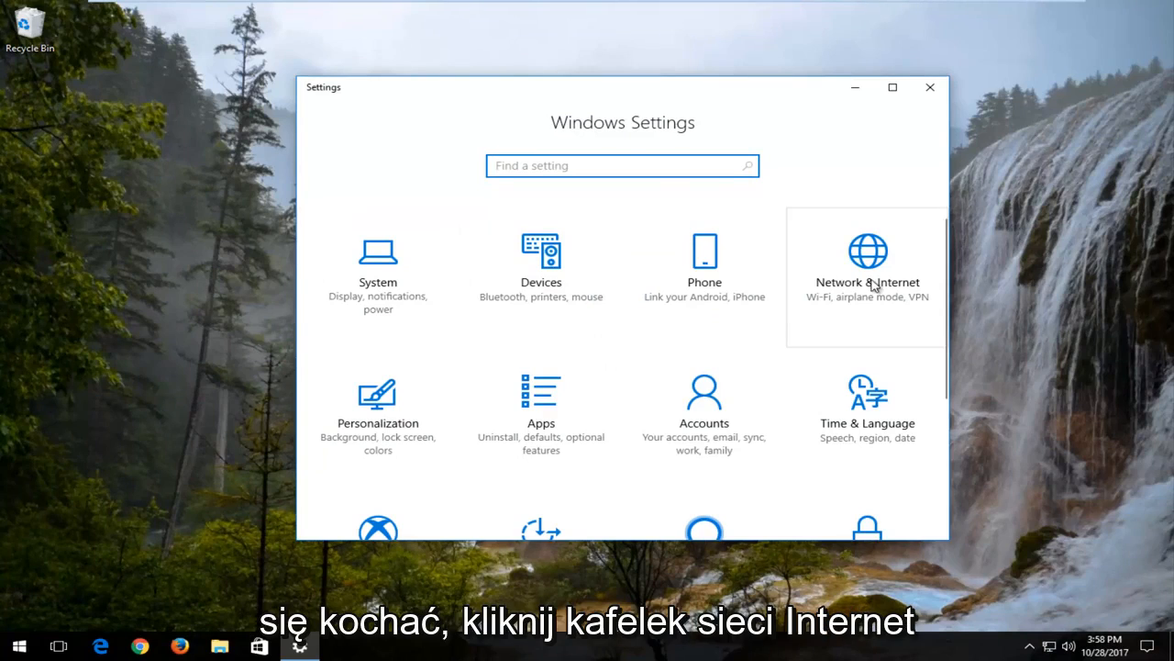
Go to Network & Internet Status and scroll down to the Network reset link
{"action": "left_click", "coordinate": [866, 266]}
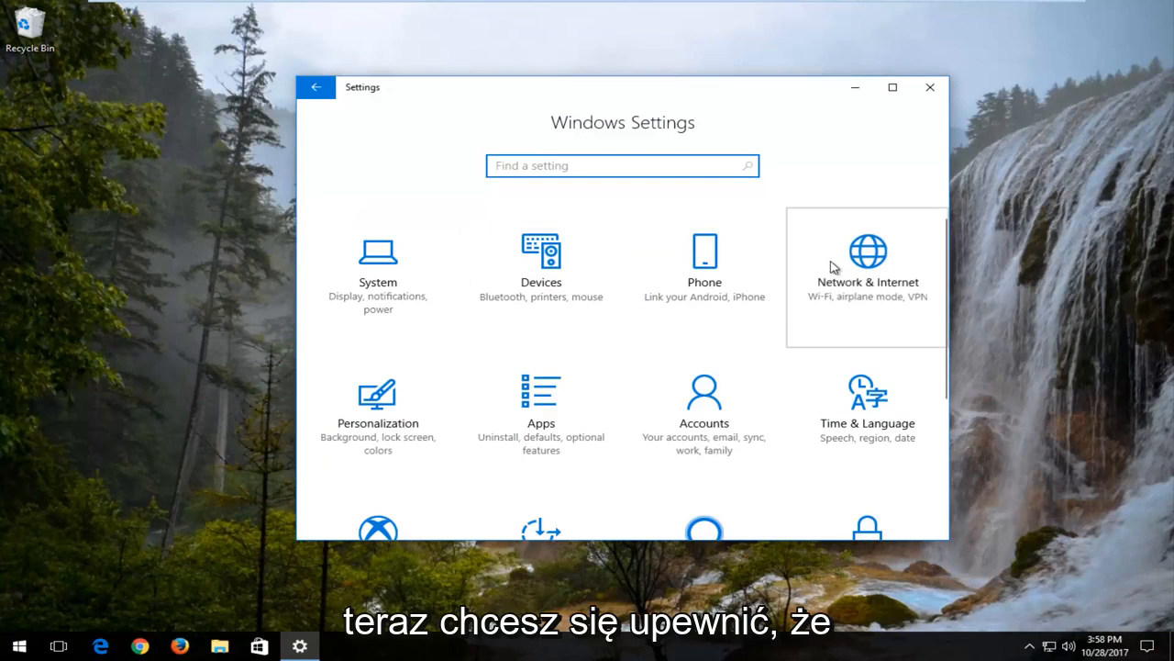
{"action": "left_click", "coordinate": [866, 266]}
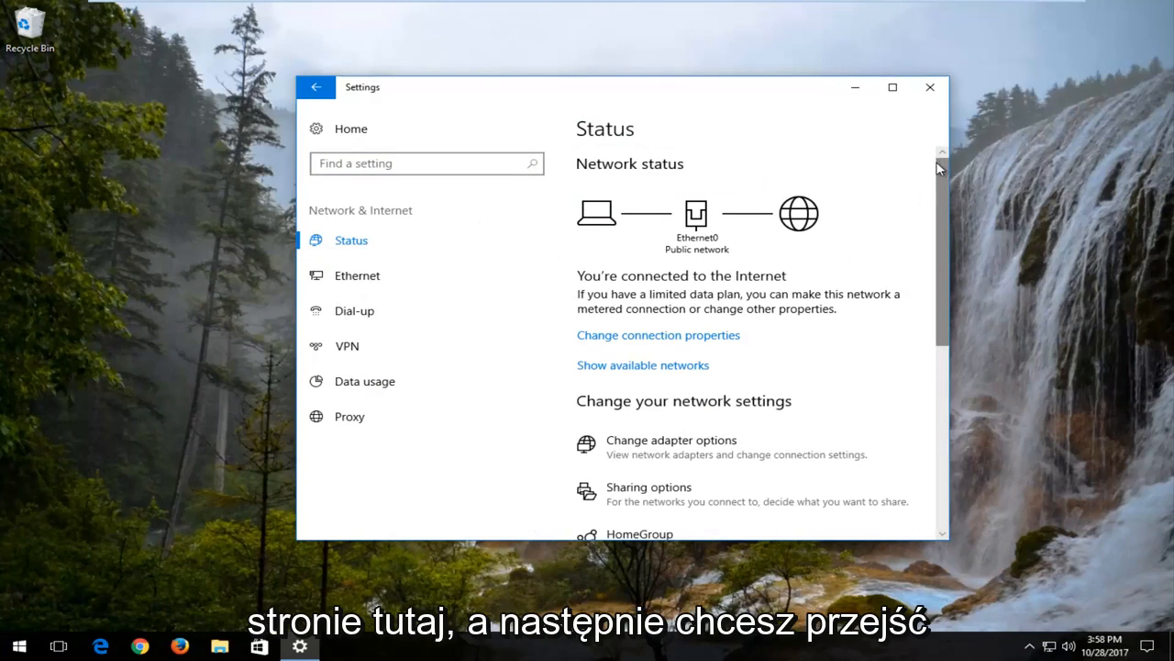
{"action": "scroll", "scroll_direction": "down", "scroll_amount": 3}
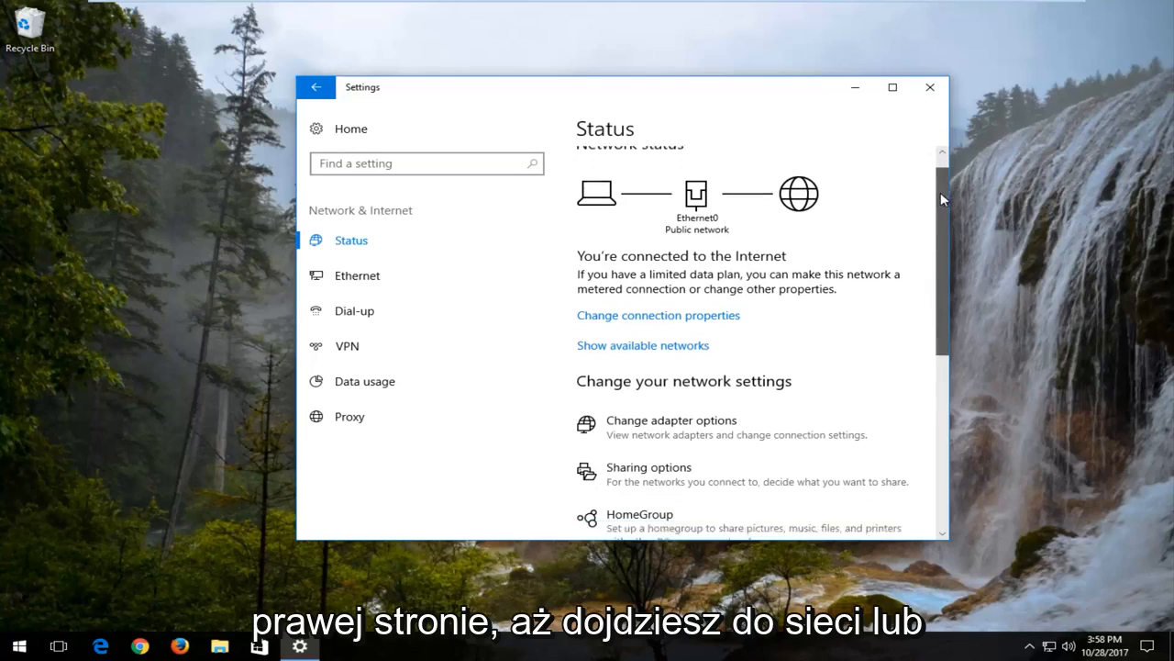
{"action": "scroll", "scroll_direction": "down", "scroll_amount": 3}
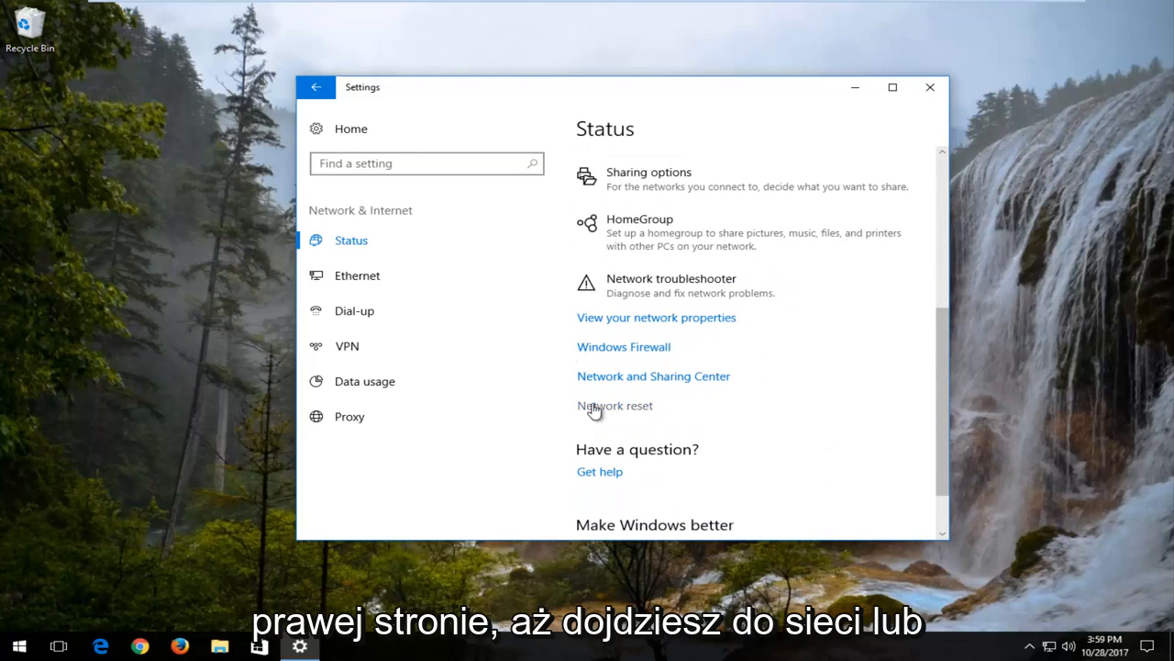
Show the Network reset page describing adapter reinstallation and PC restart
{"action": "left_click", "coordinate": [615, 406]}
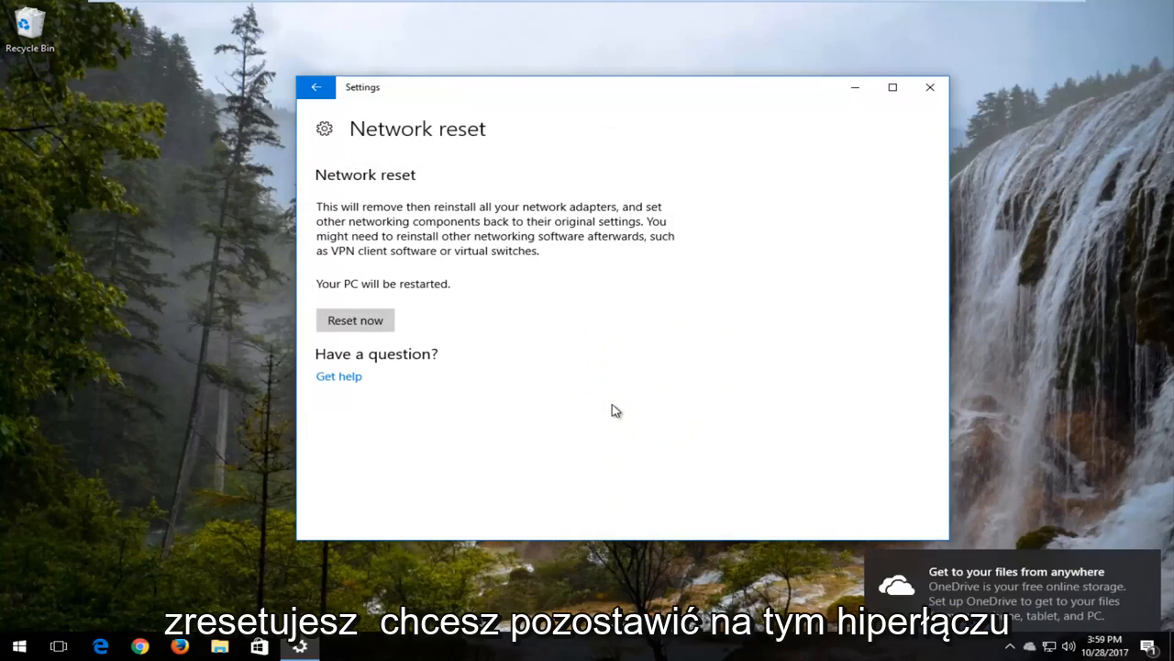
{"action": "mouse_move", "coordinate": [344, 210]}
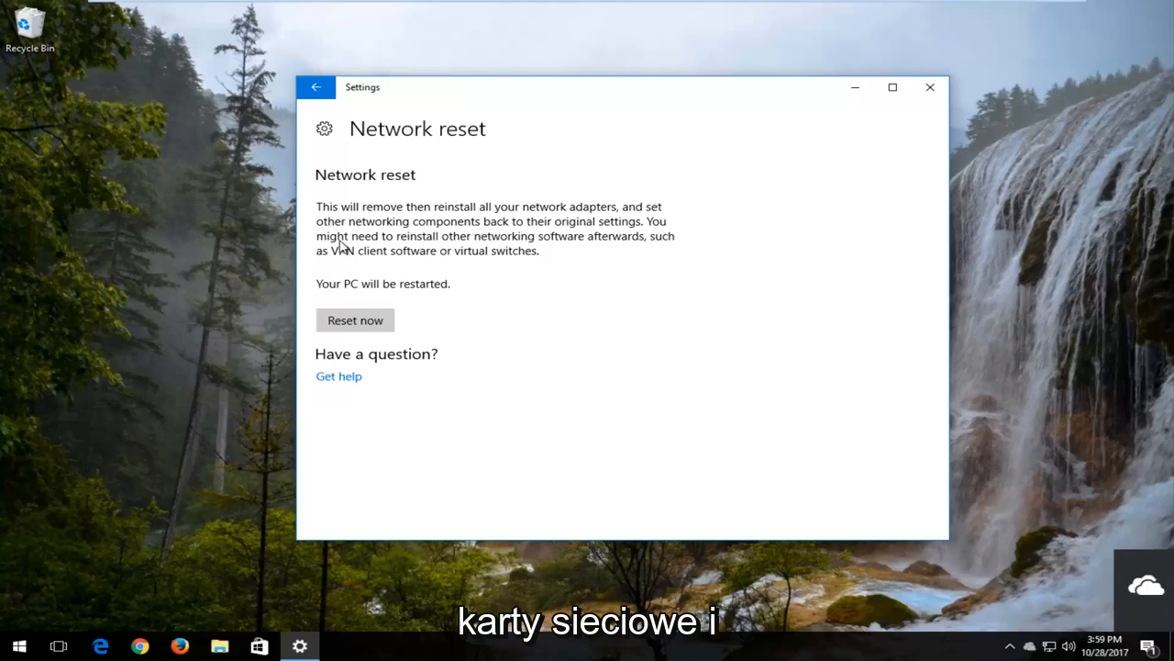
{"action": "mouse_move", "coordinate": [420, 239]}
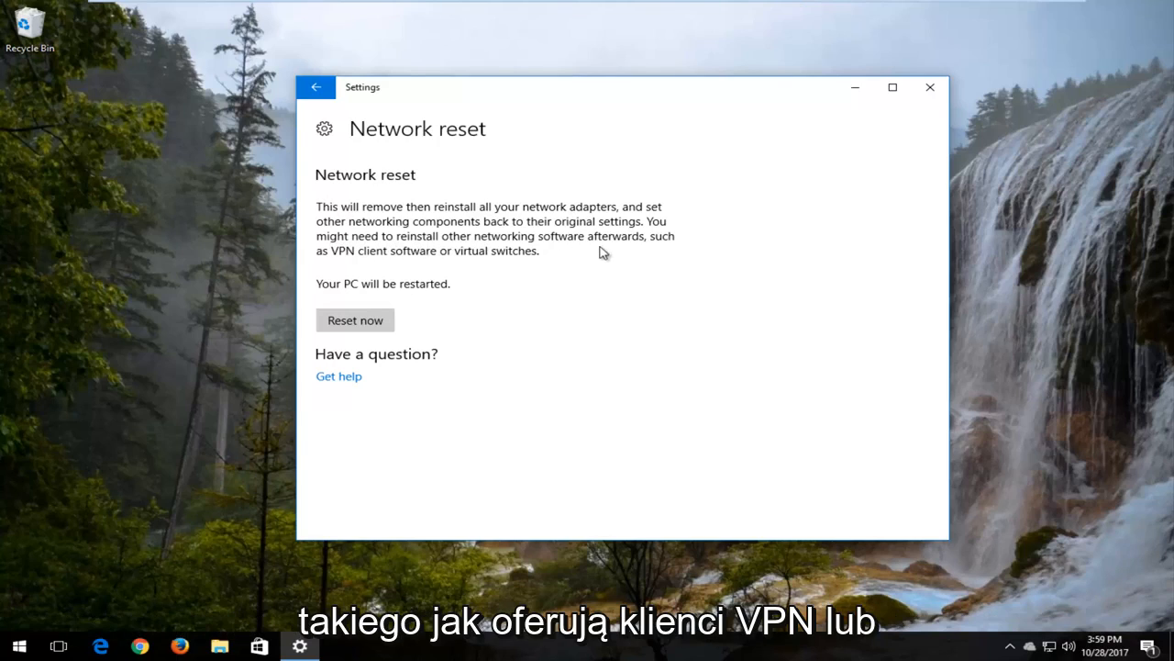
{"action": "mouse_move", "coordinate": [408, 265]}
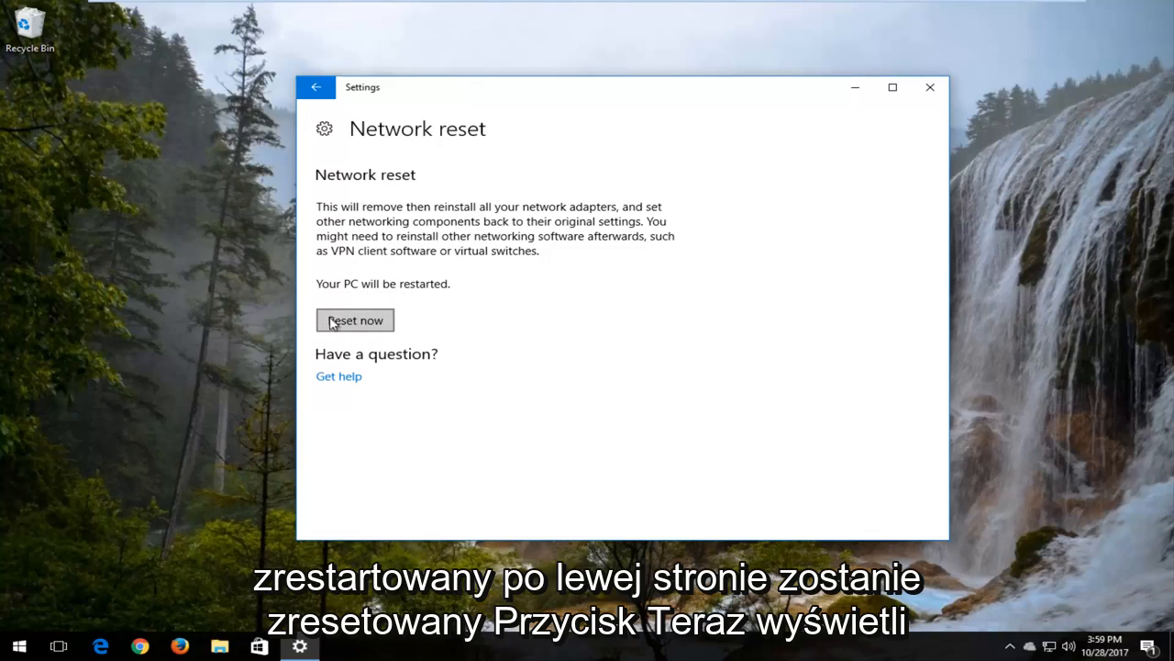
Reset the network settings now and confirm Yes, triggering the 5-minute shutdown notice
{"action": "left_click", "coordinate": [355, 319]}
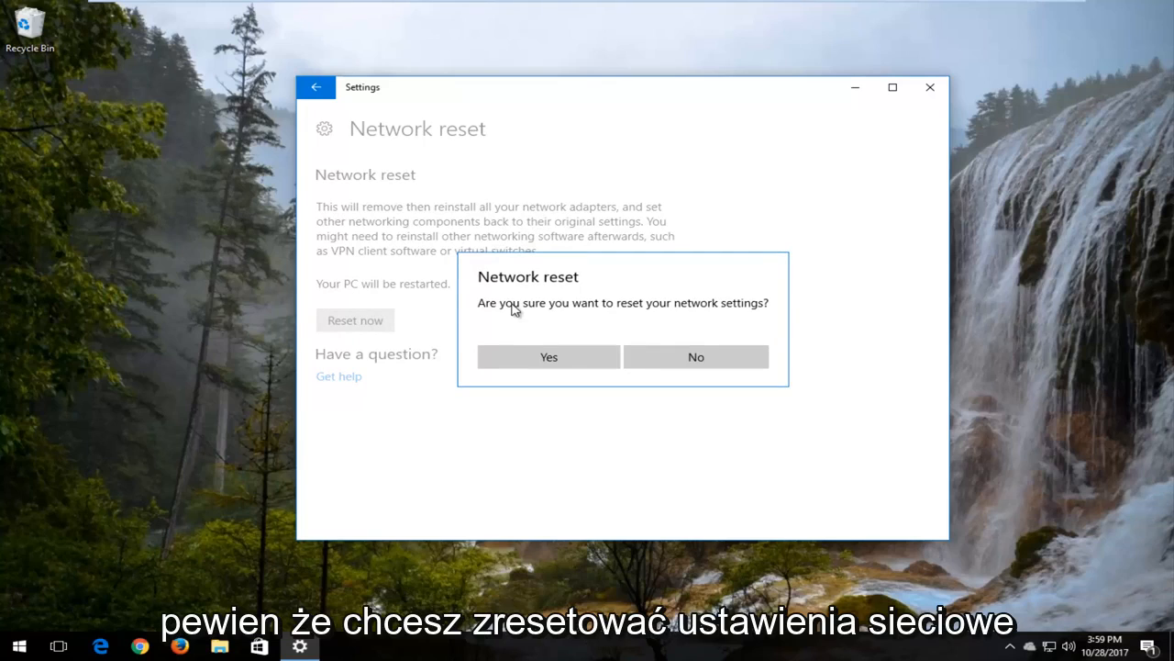
{"action": "left_click", "coordinate": [549, 356]}
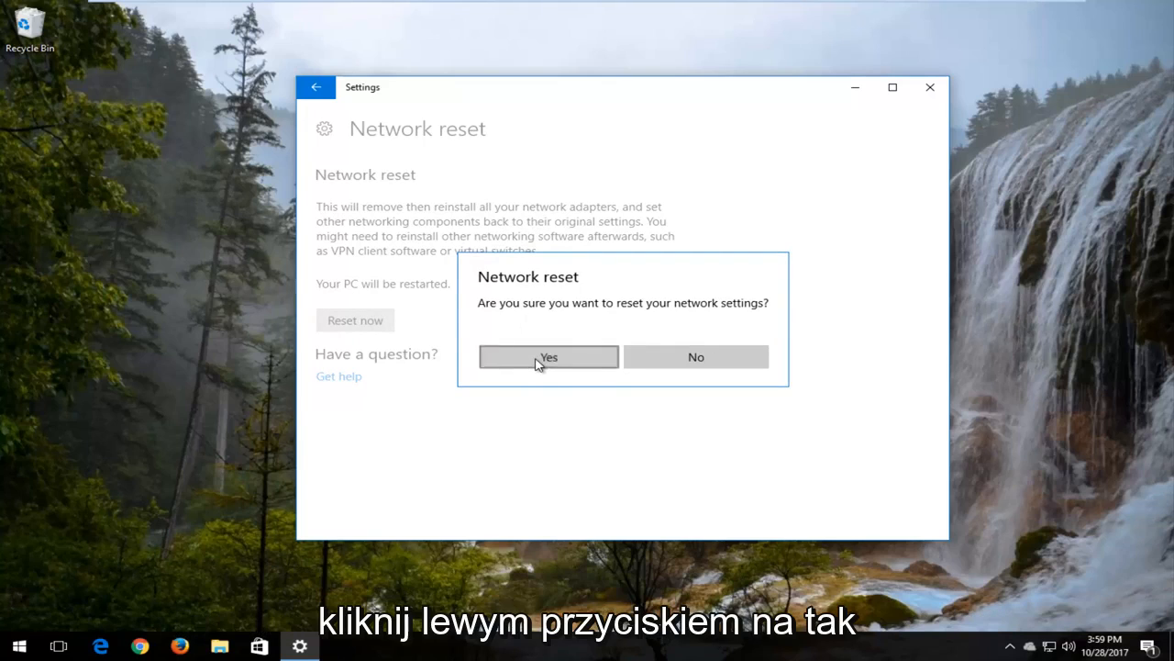
{"action": "left_click", "coordinate": [547, 356]}
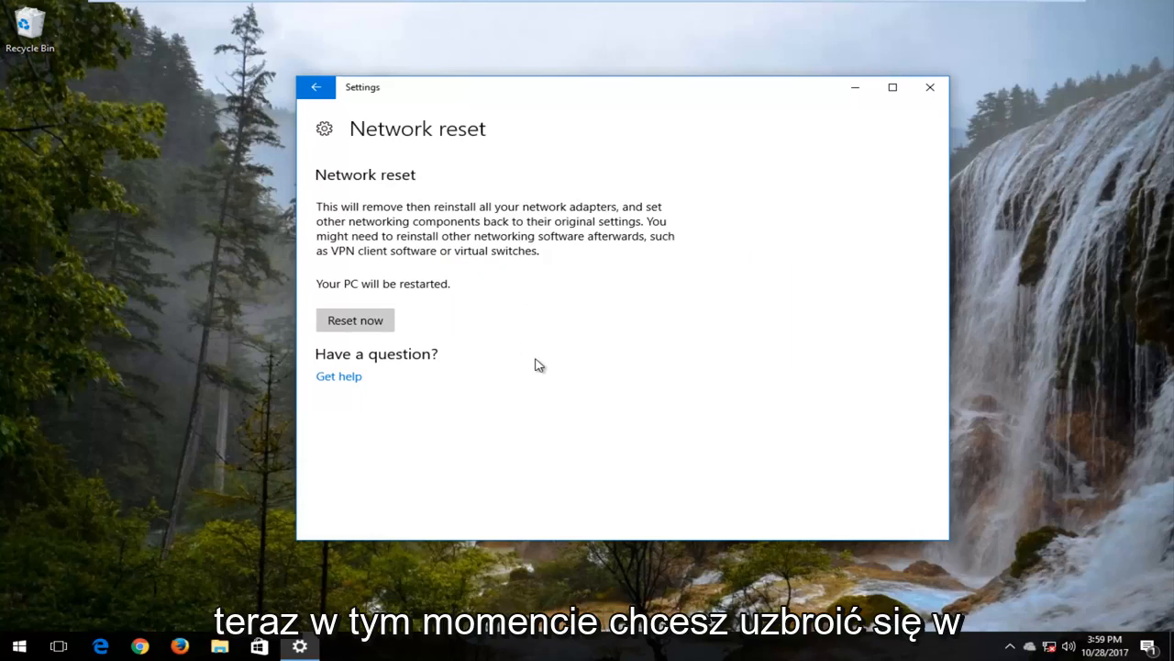
{"action": "mouse_move", "coordinate": [536, 334]}
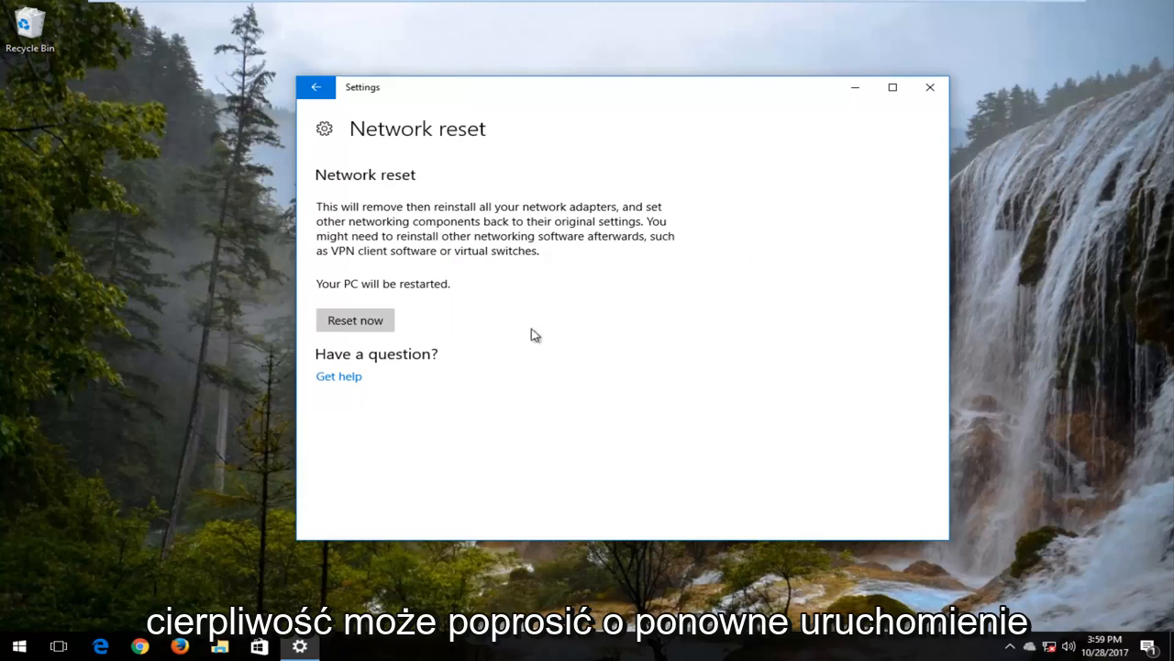
{"action": "left_click", "coordinate": [356, 319]}
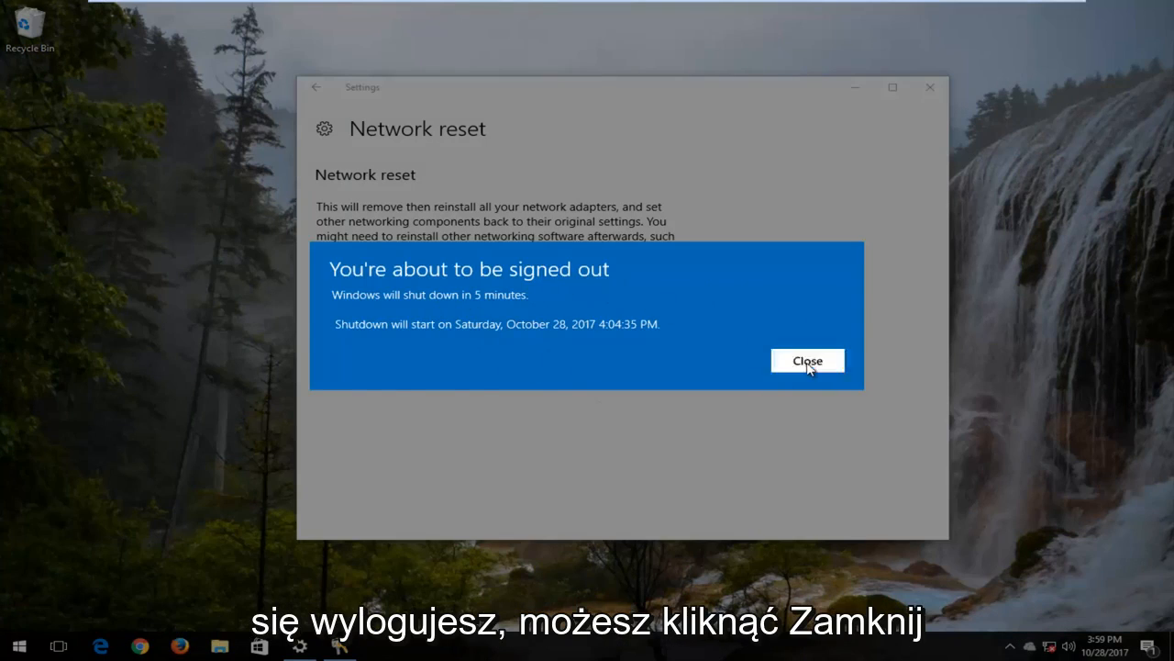
Close the sign-out notice and restart the PC from Start > Power
{"action": "left_click", "coordinate": [807, 360]}
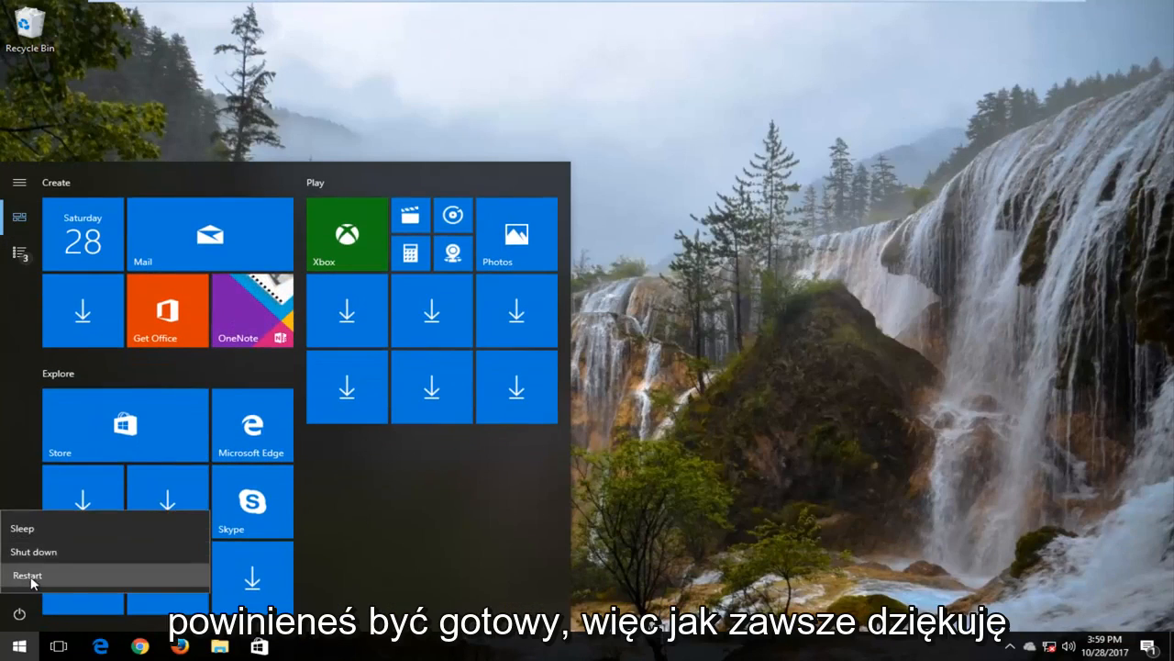
{"action": "left_click", "coordinate": [28, 576]}
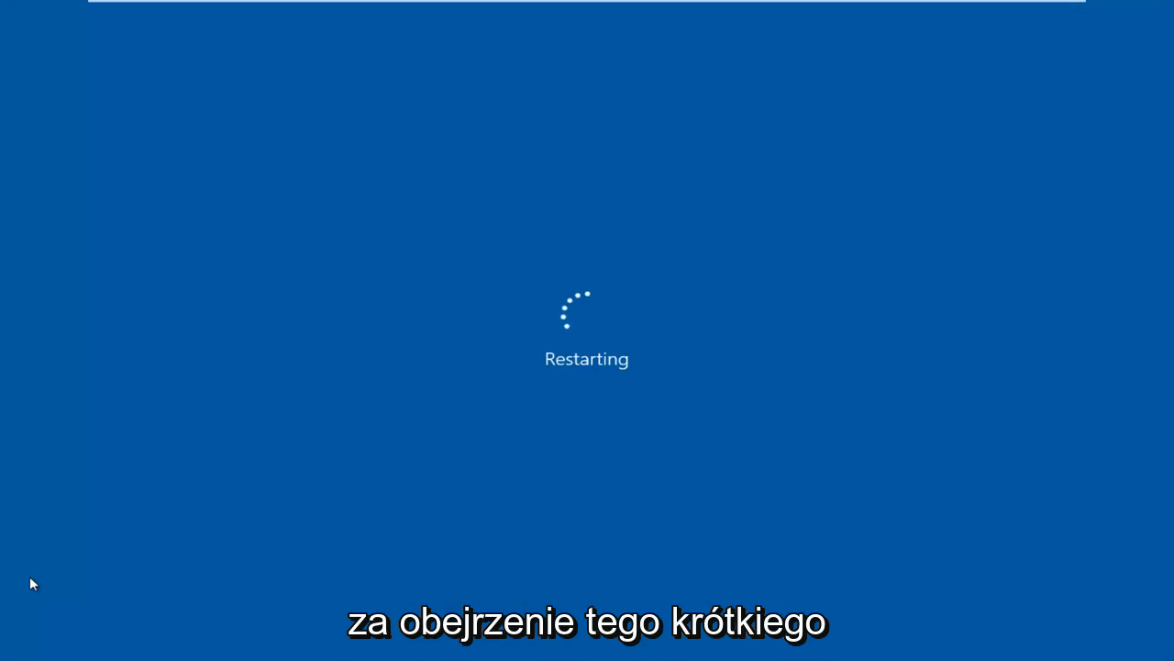